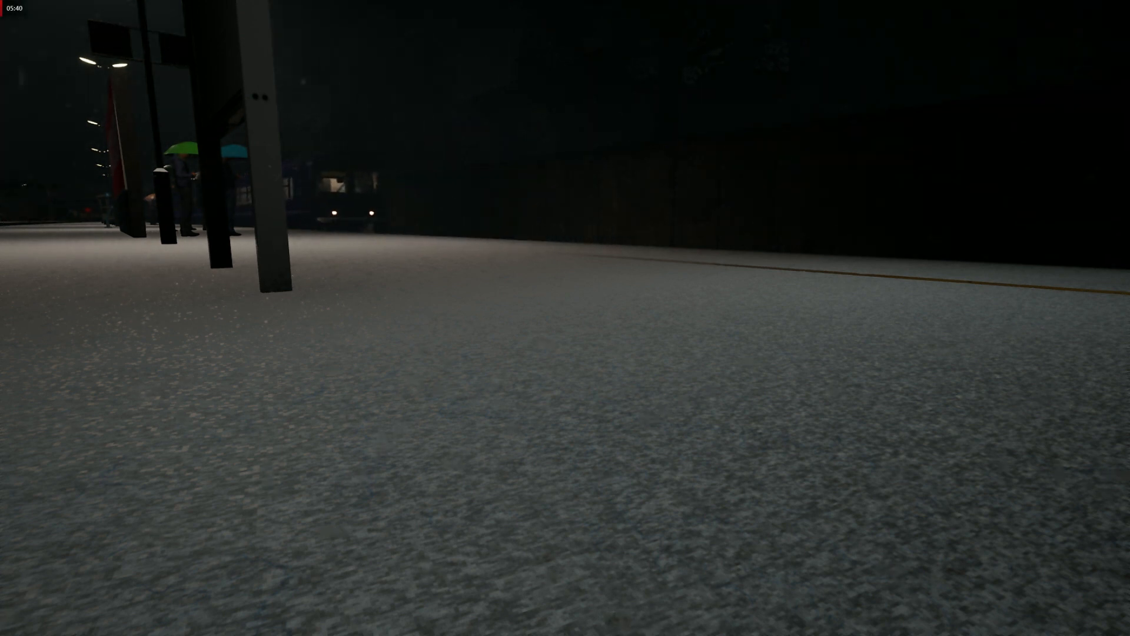
mouse_move(565, 318)
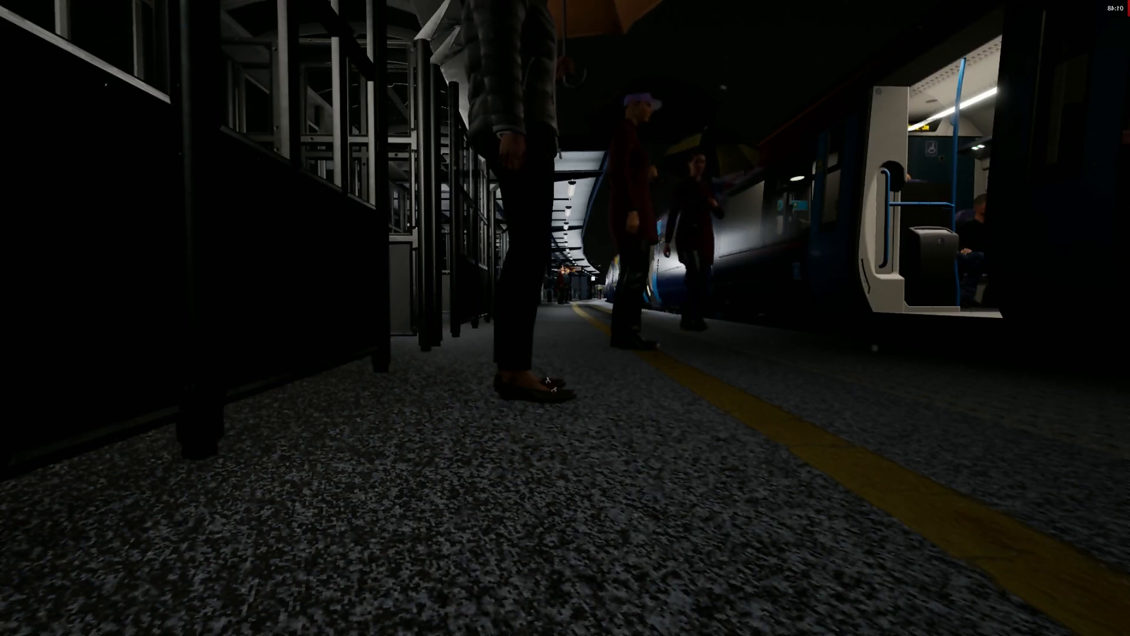